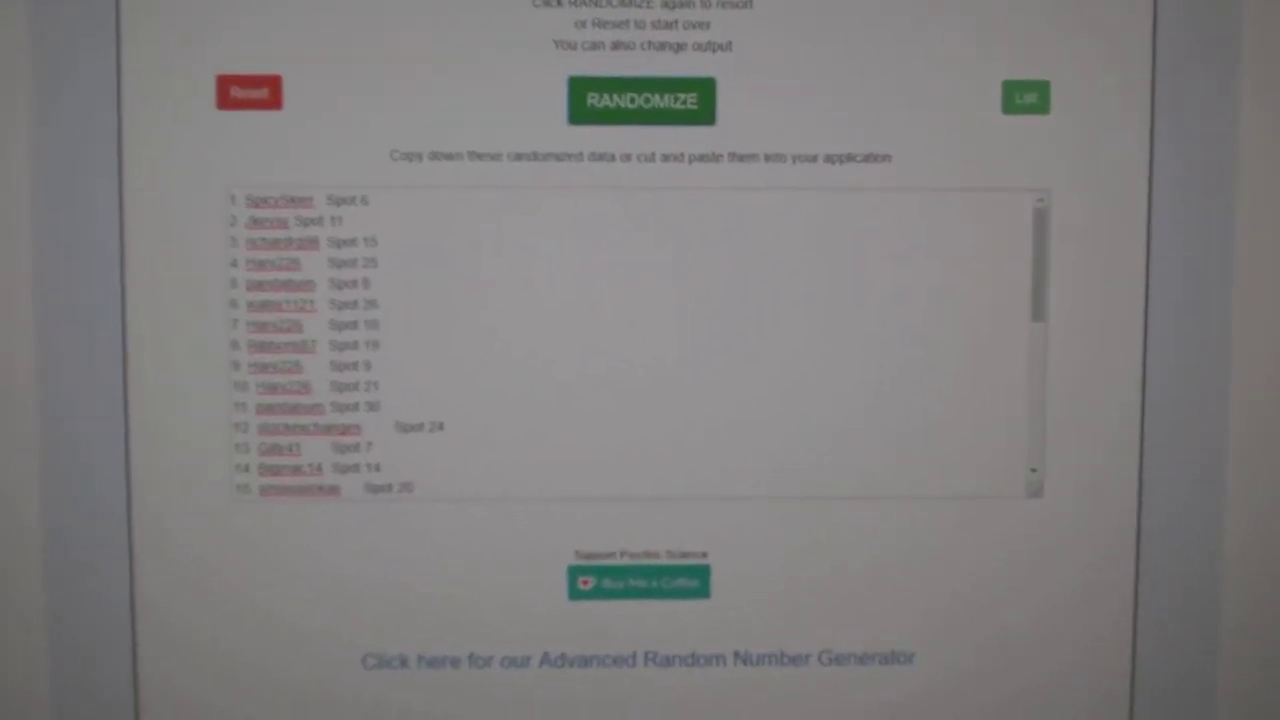
Randomize the participant and spot list, bringing Minnesota, Los Angeles and San Jose to the top
left_click(641, 101)
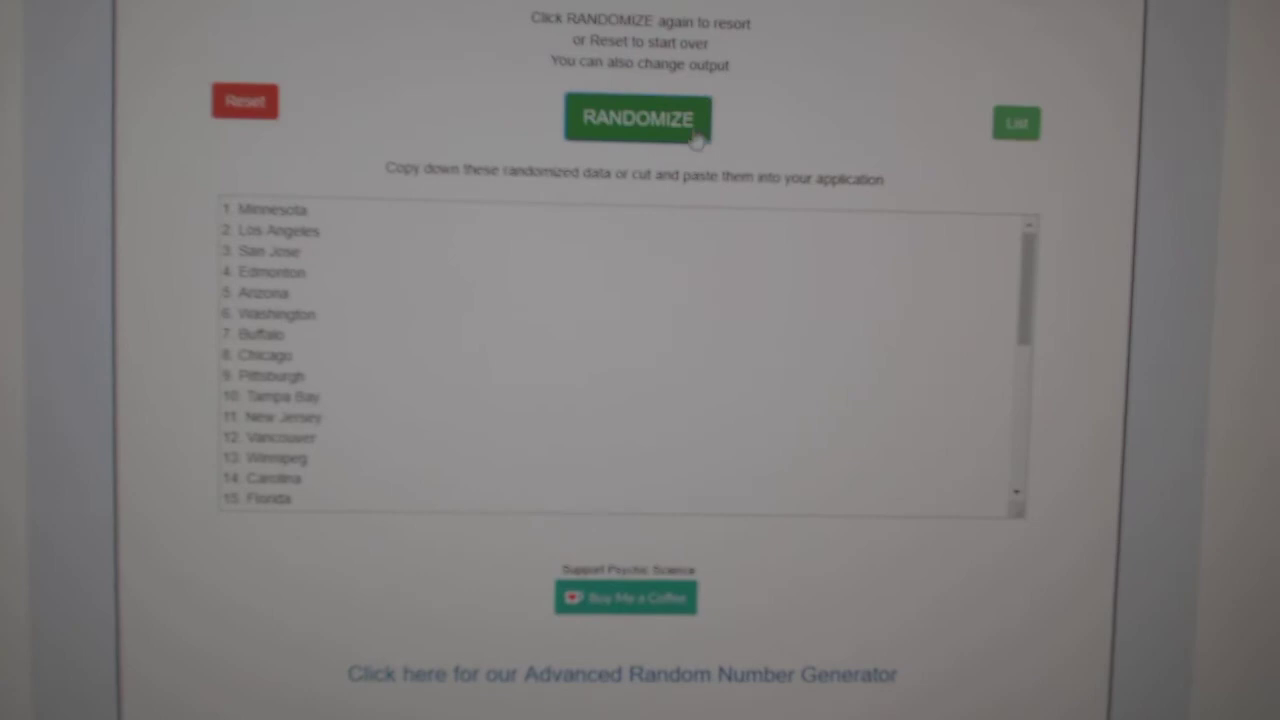
Reshuffle the hockey team list into a new random order
left_click(663, 120)
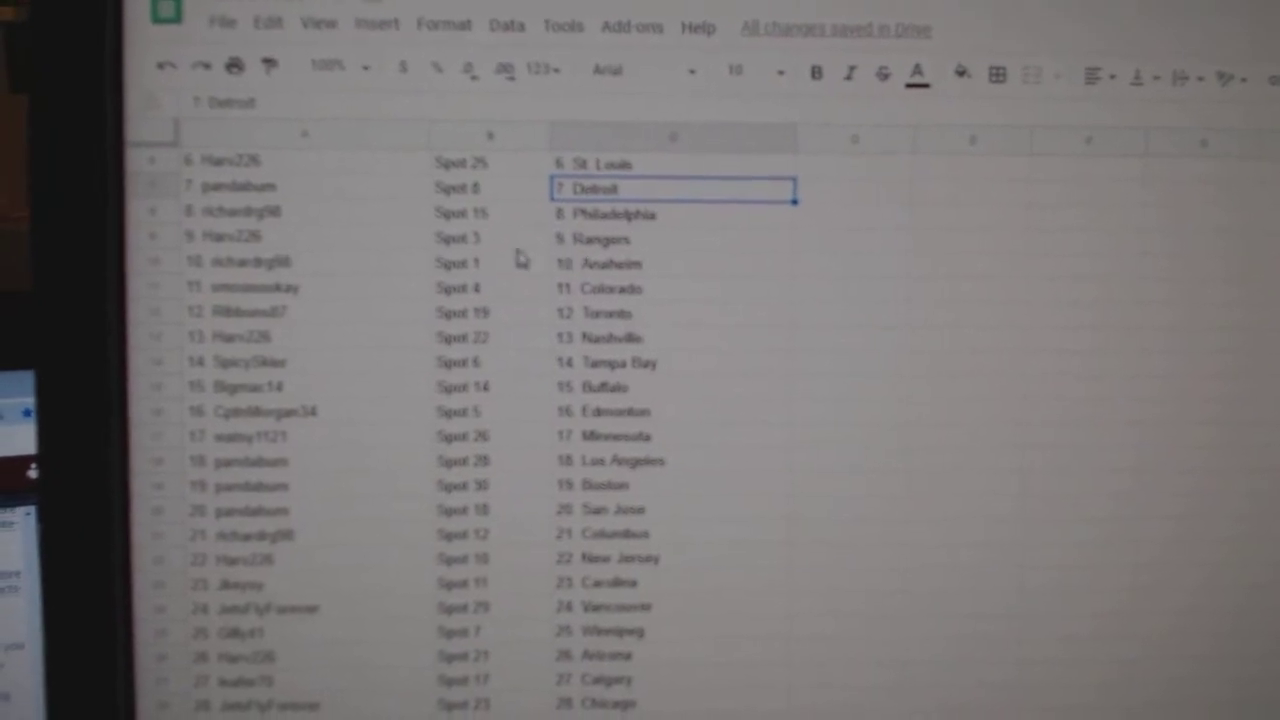
Select the twelfth participant's cell in column A to review pairings like Spot 19 with 12. Toronto
left_click(270, 310)
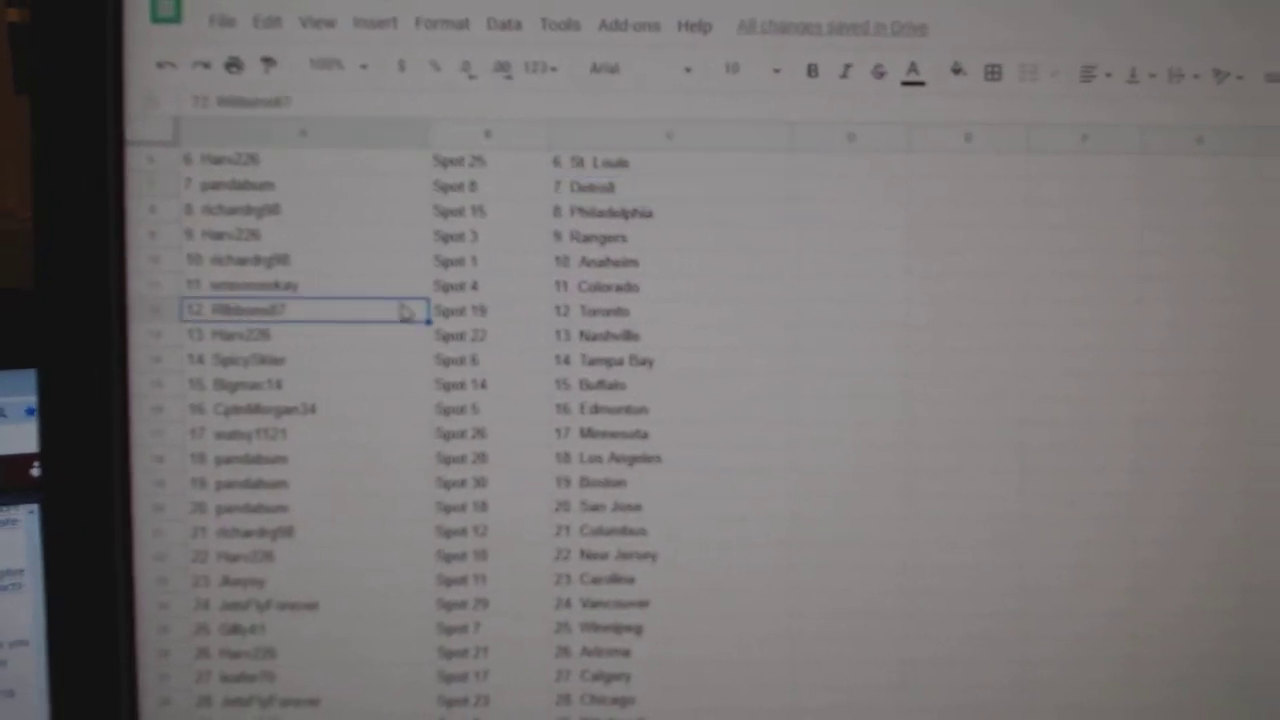